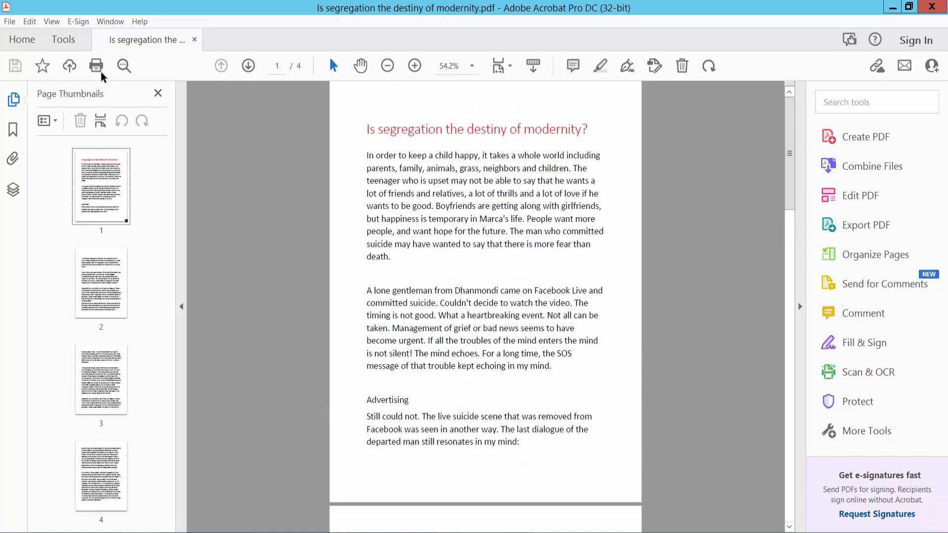
- Switch the four-page essay PDF into Edit PDF mode from the Tools pane
click(63, 39)
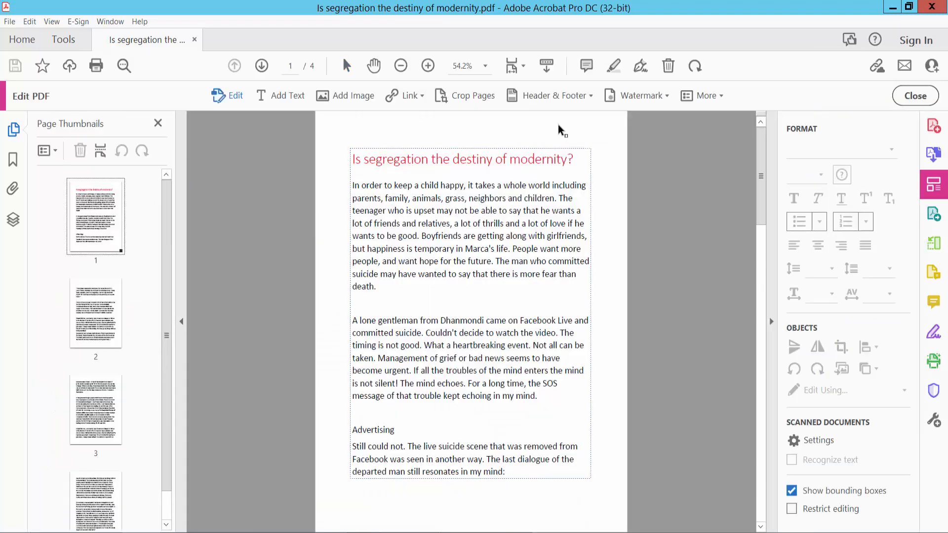
click(554, 96)
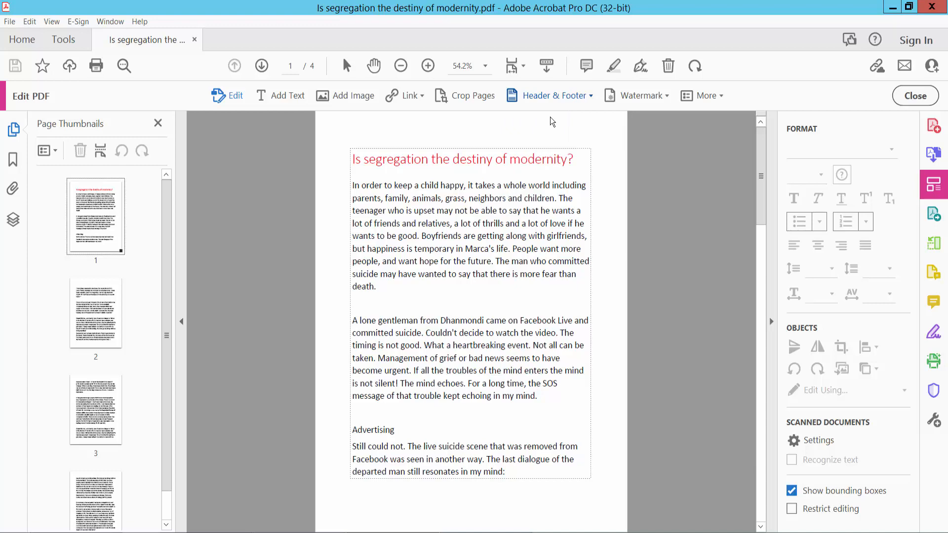
- Add a header with the date inserted in the centre position at text size 14
click(556, 96)
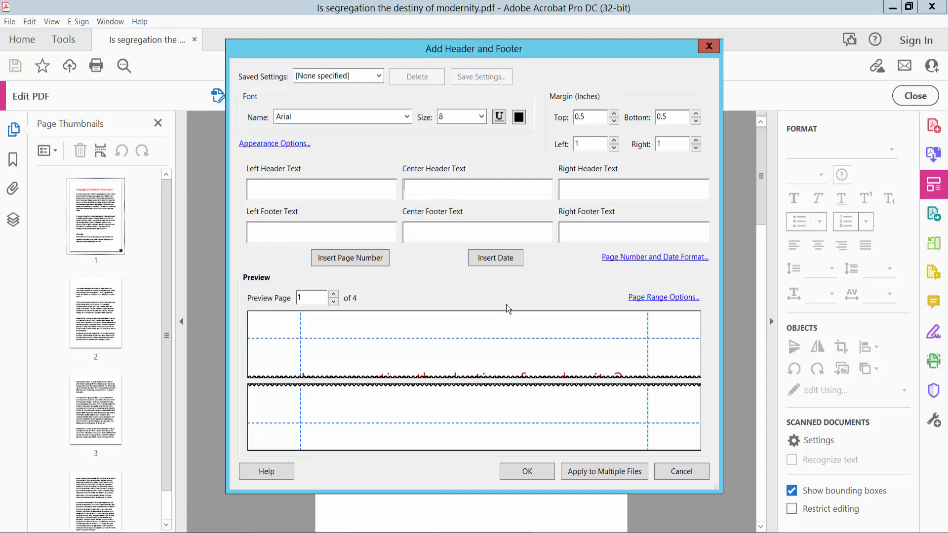
click(495, 258)
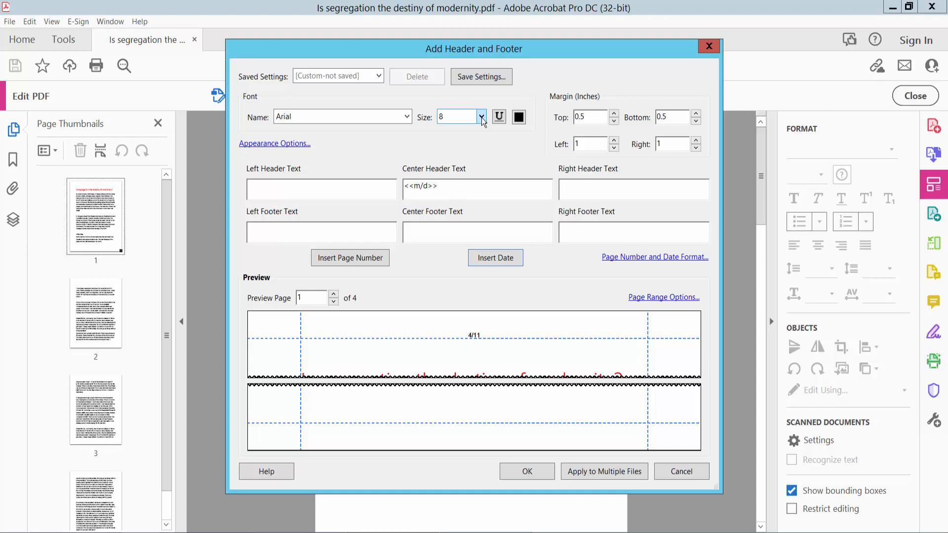
click(481, 116)
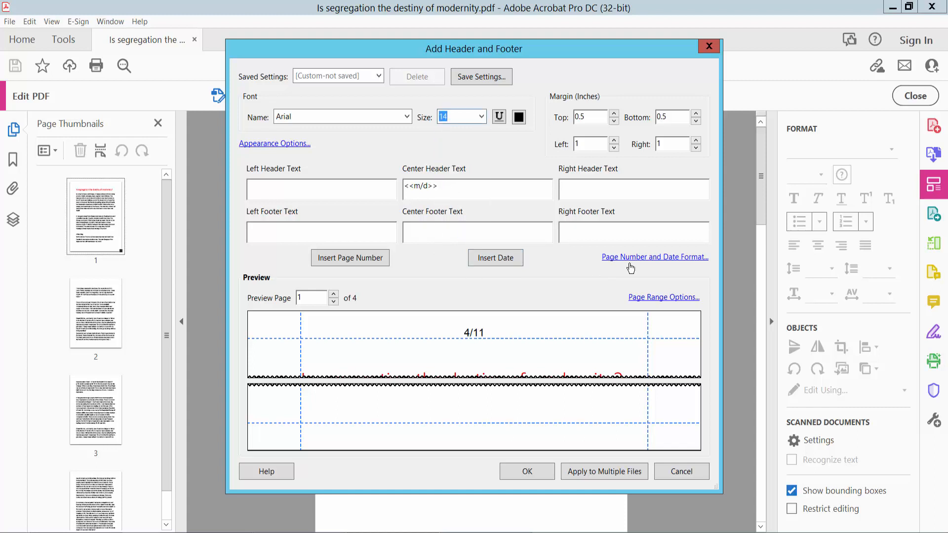
- Bring up the Page Number and Date Format options with the date format list showing
click(654, 257)
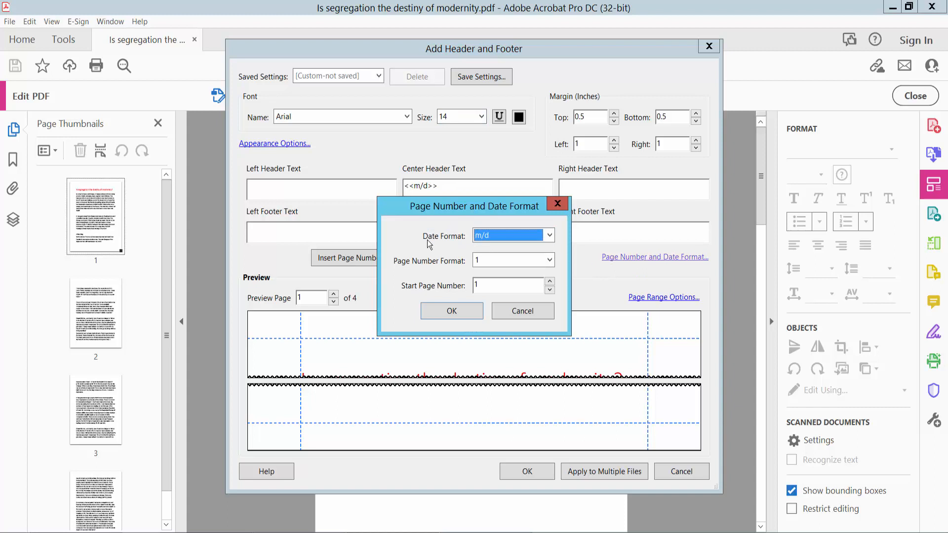
click(548, 235)
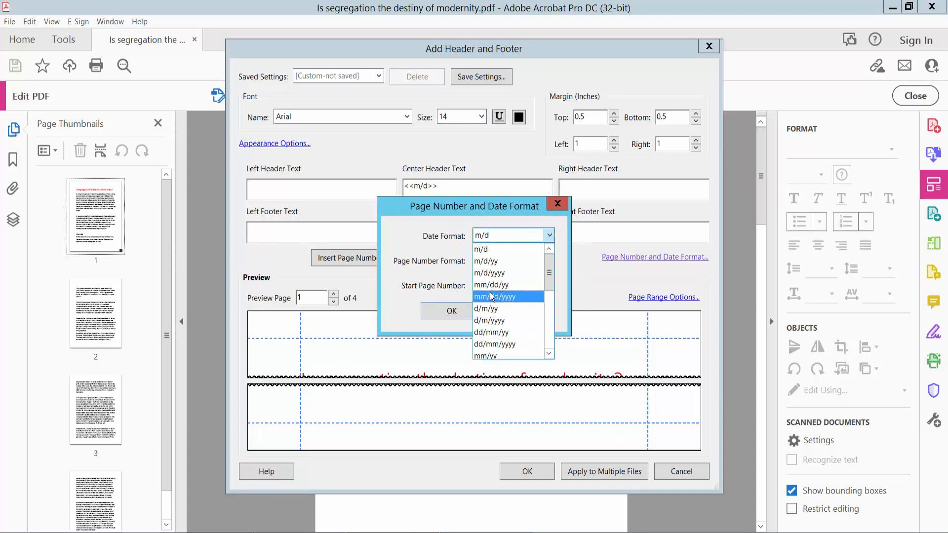
mouse_move(507, 344)
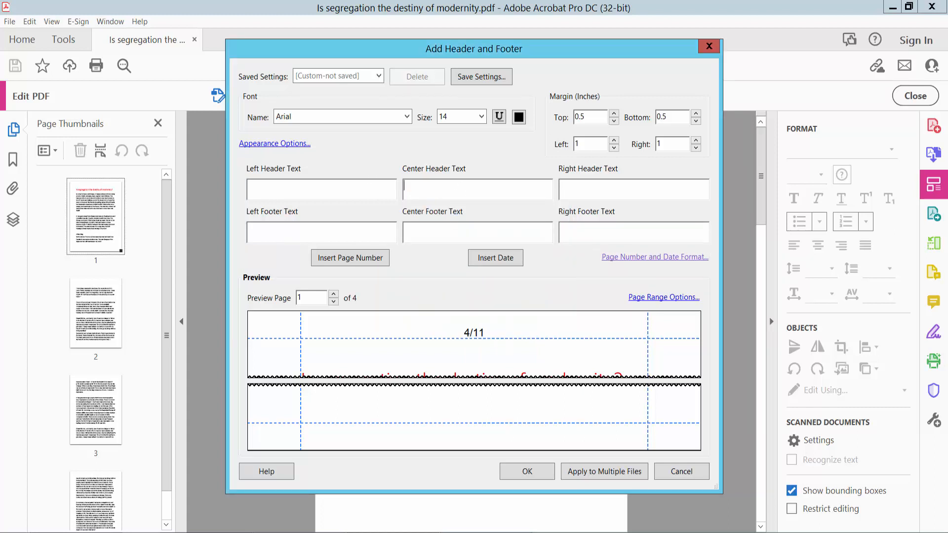
- Insert the dd/mm/yyyy date (11/04/2022) into the centre header and underline it
click(494, 258)
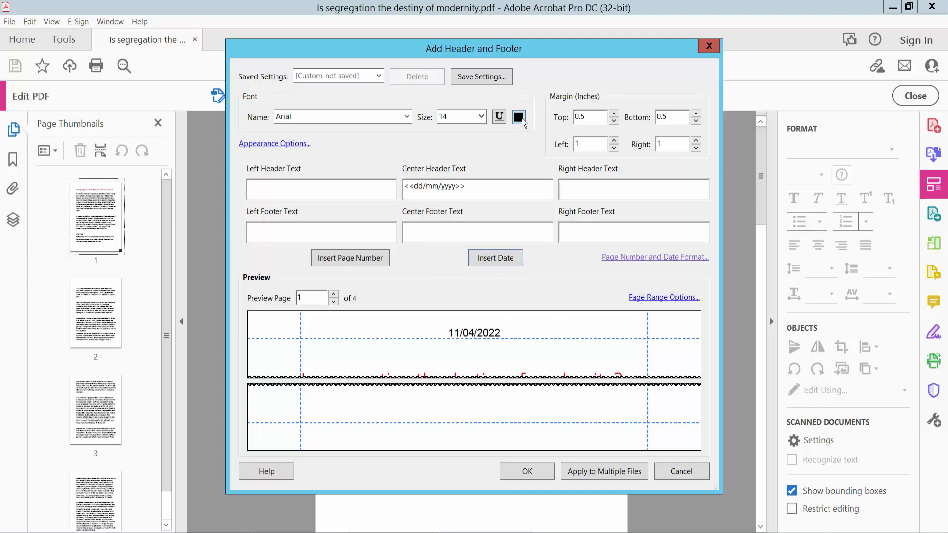
click(519, 116)
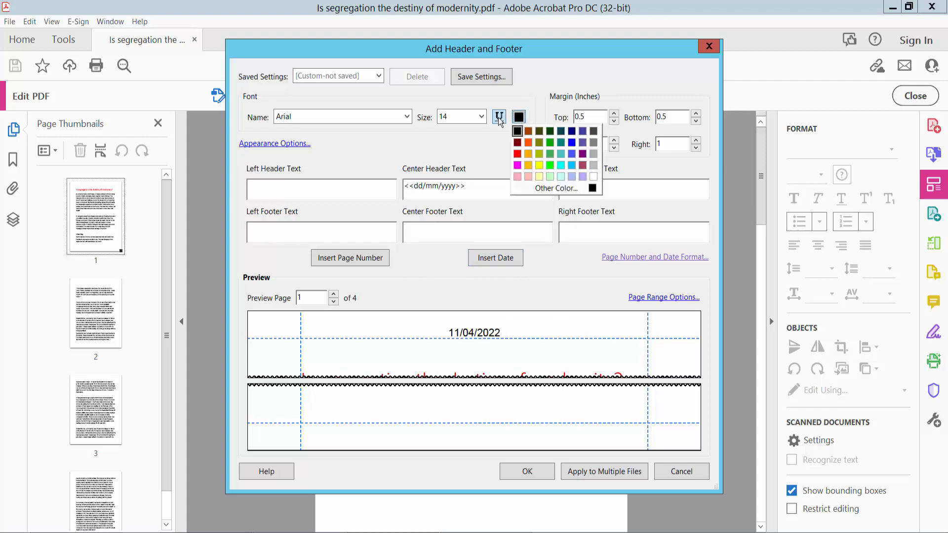
click(518, 116)
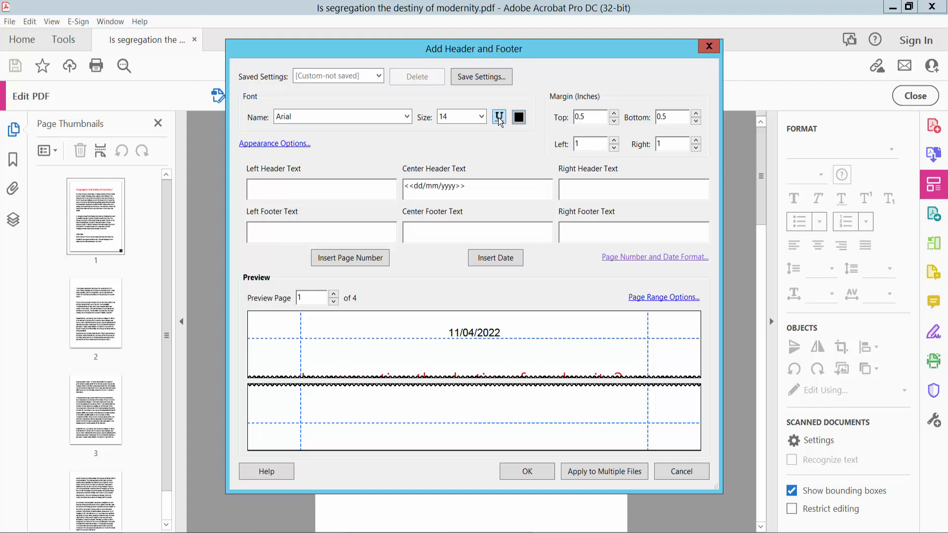
click(499, 117)
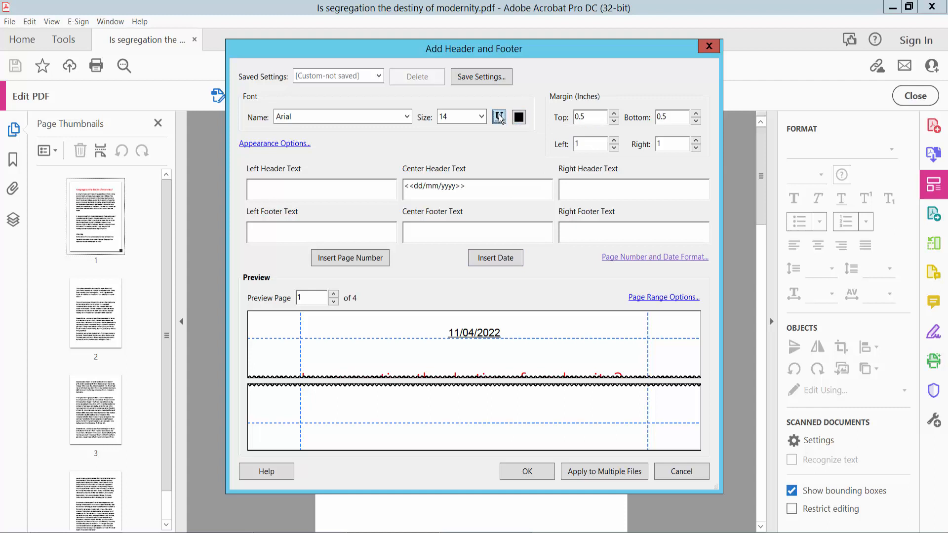
click(499, 117)
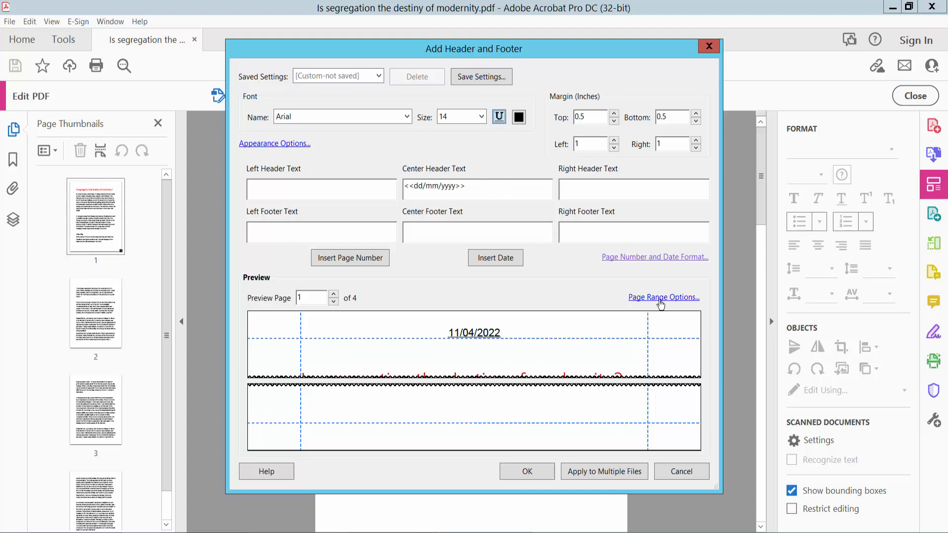
click(663, 297)
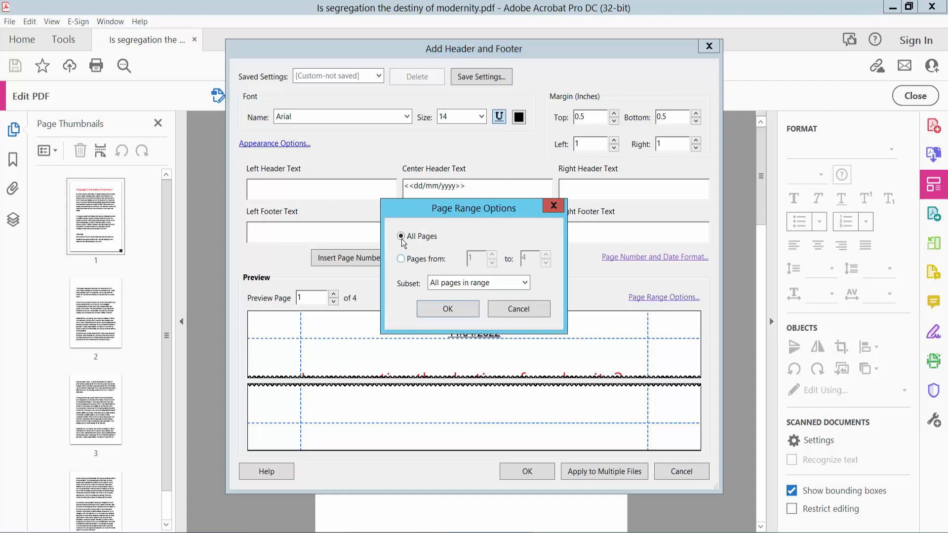
click(401, 259)
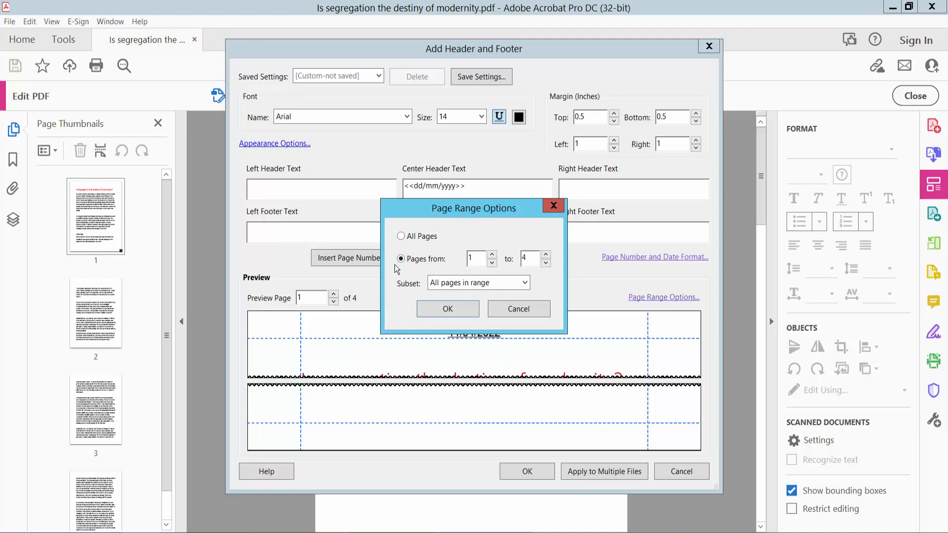
click(400, 236)
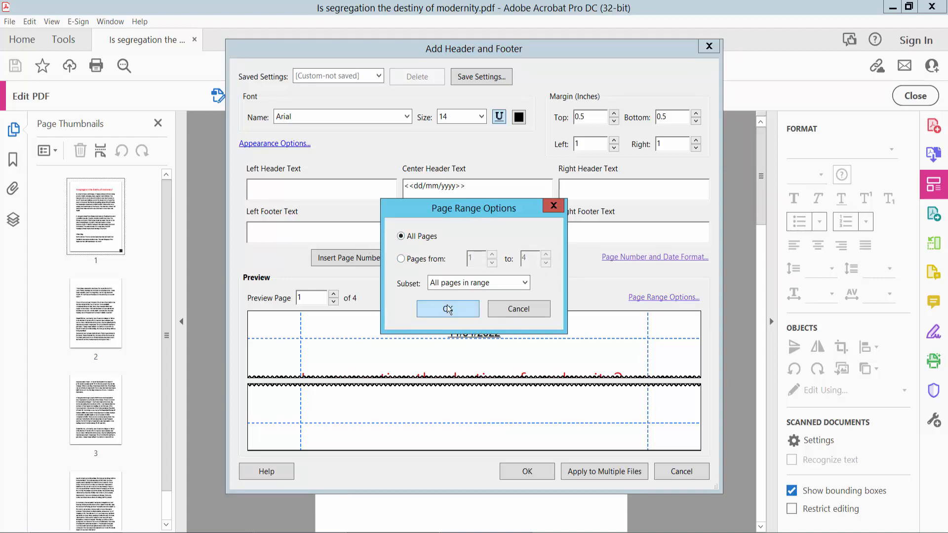
click(448, 309)
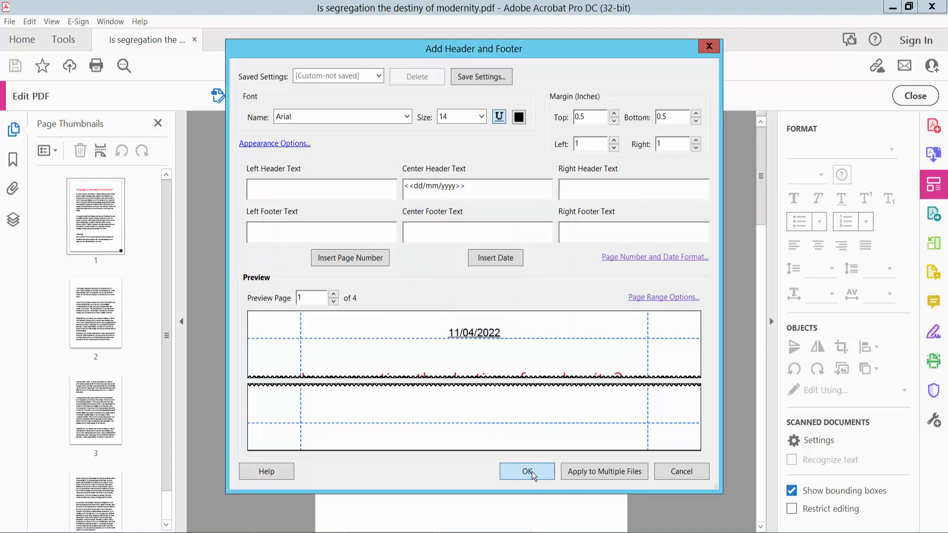
- Apply the underlined 11/04/2022 header to all pages and go to the File menu to save
click(527, 472)
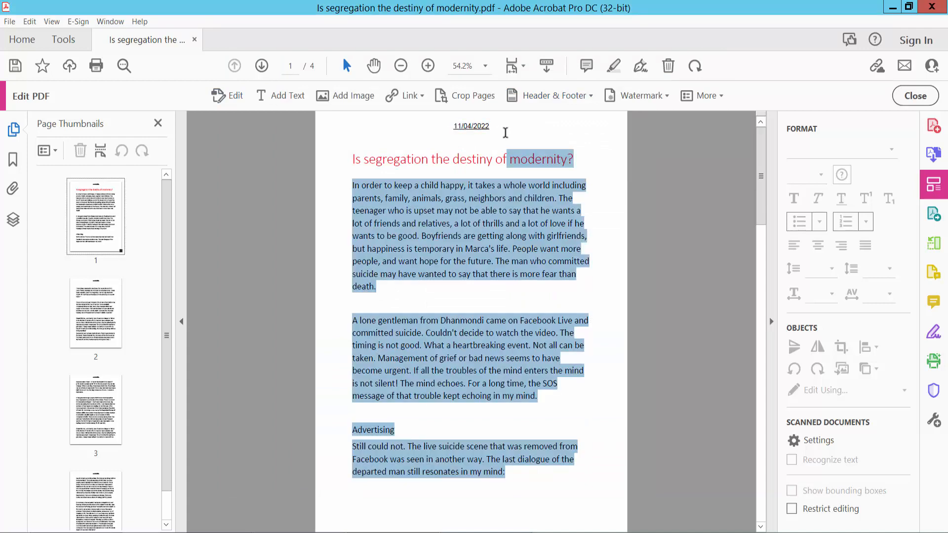
scroll(down, 3)
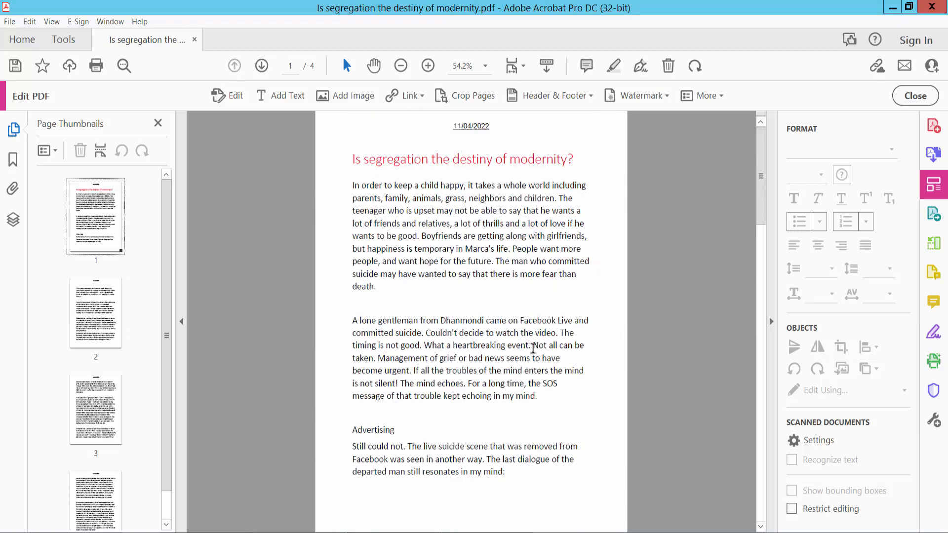
click(9, 21)
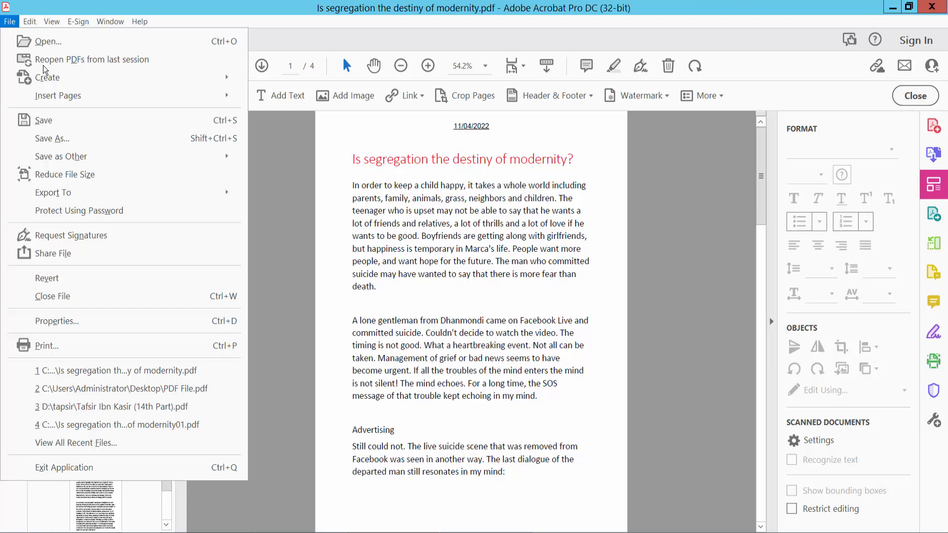